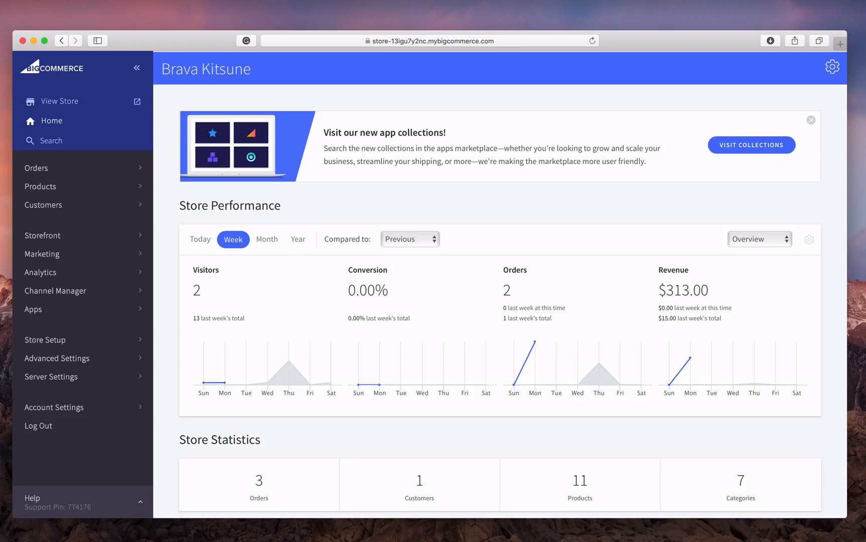
mouse_move(50, 120)
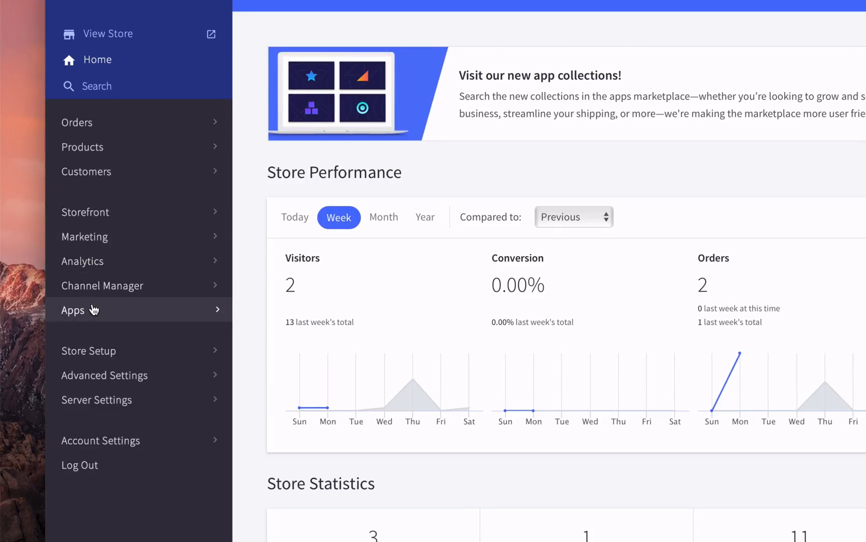
Open the store's Apps section to reach the Easyship marketplace listing.
left_click(72, 309)
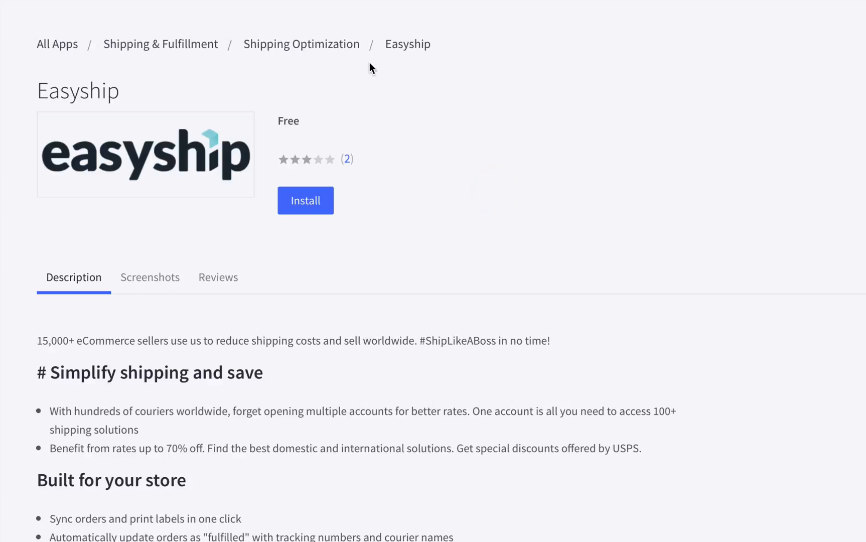
Install Easyship, acknowledging PCI-DSS responsibility and confirming its store access.
left_click(305, 201)
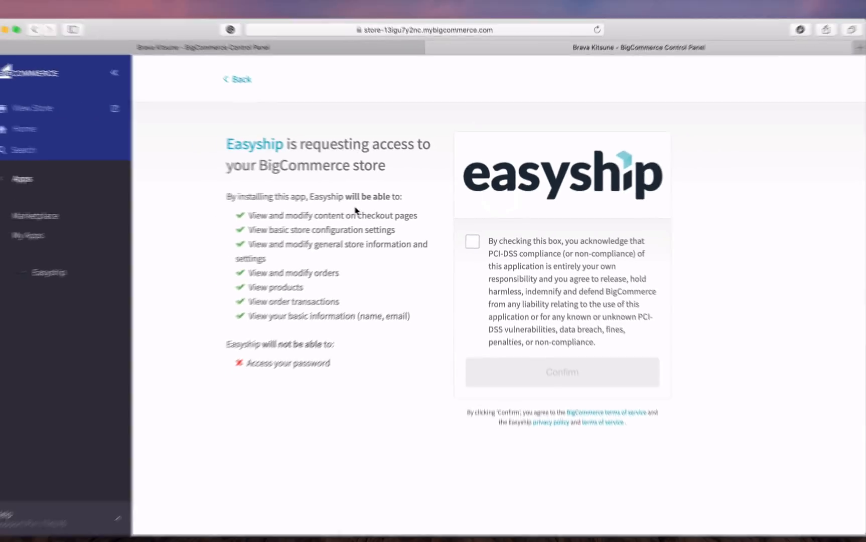
left_click(473, 240)
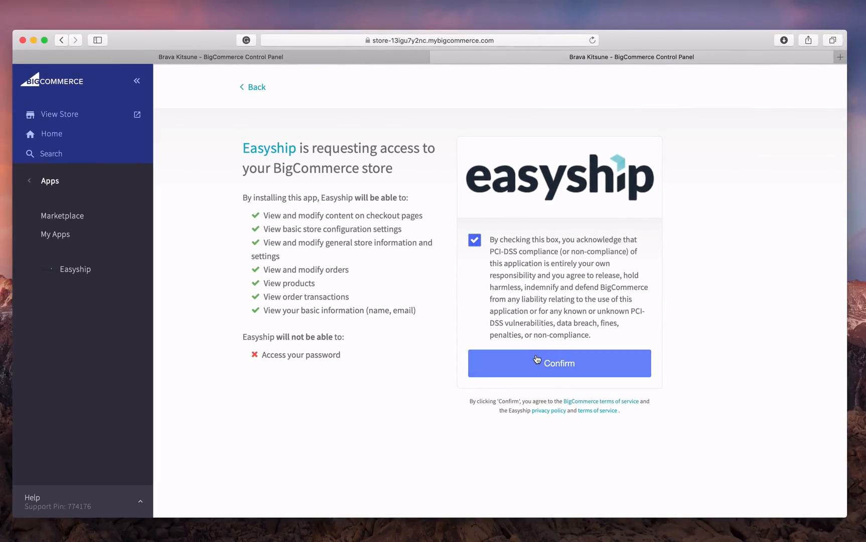
left_click(558, 362)
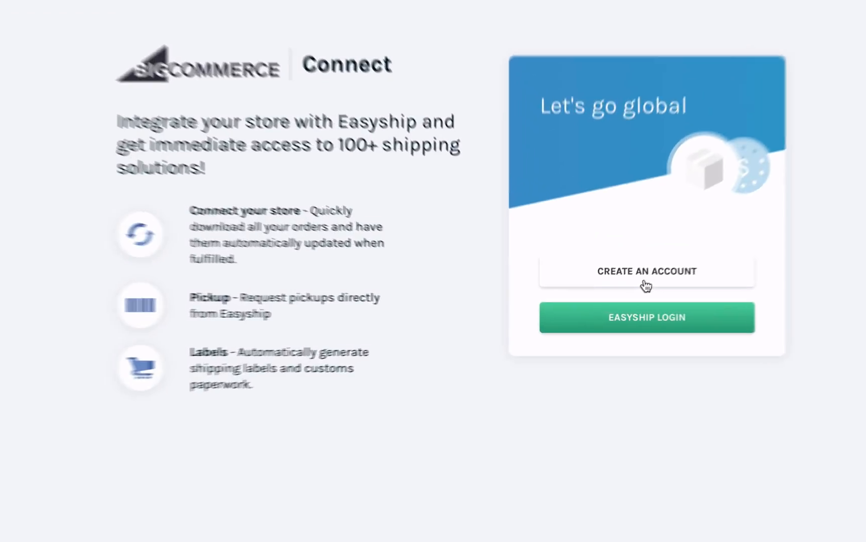
Create a new Easyship account with email, password and United States as shipping country.
left_click(646, 271)
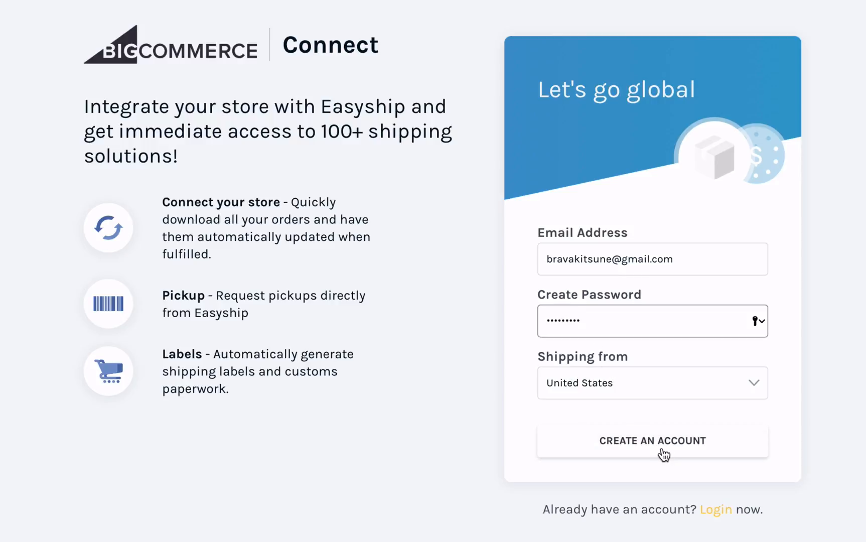
left_click(652, 441)
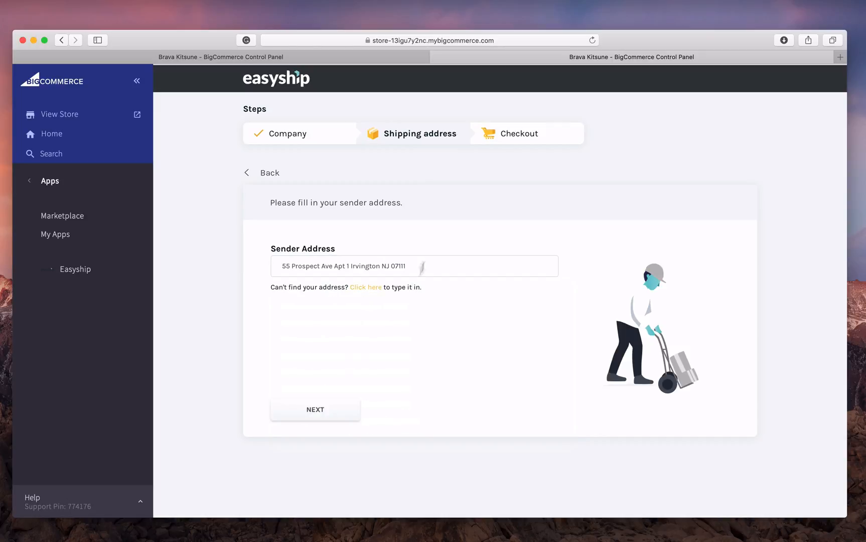
Confirm the sender address, set Home Decor as default category with taxes included, and save.
left_click(315, 409)
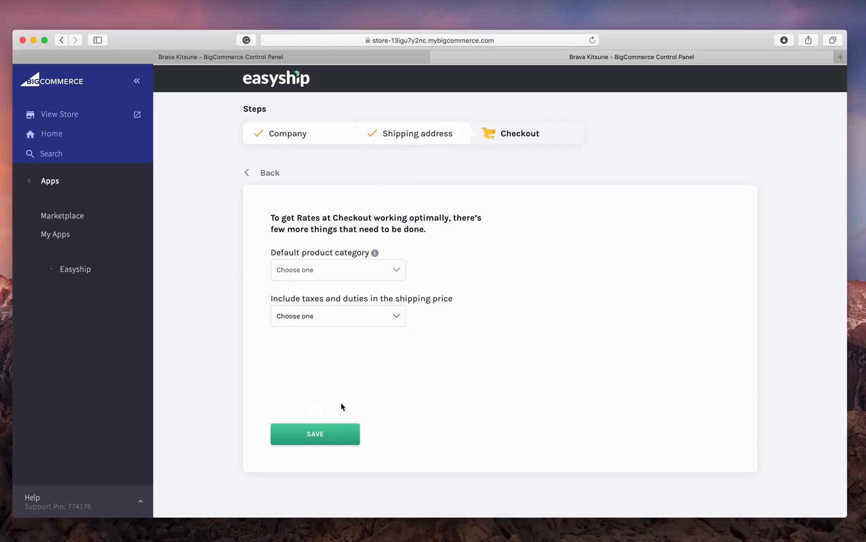
left_click(337, 269)
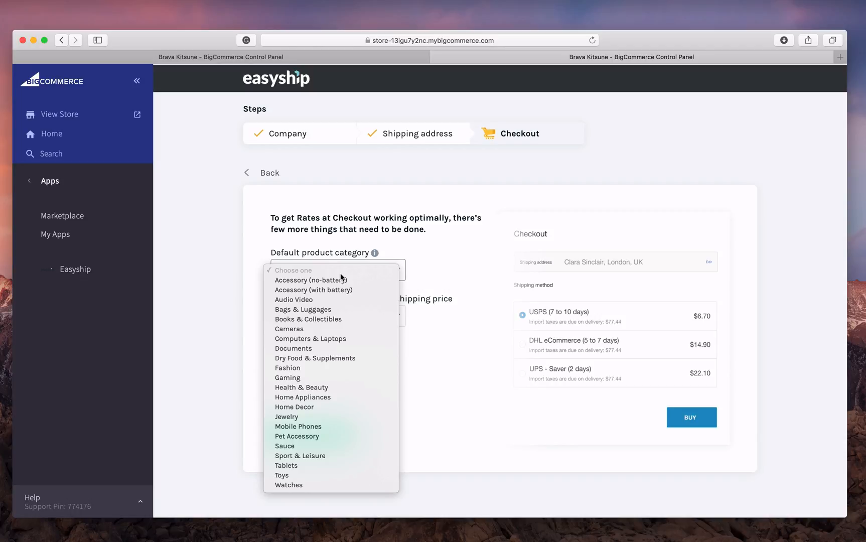
left_click(294, 406)
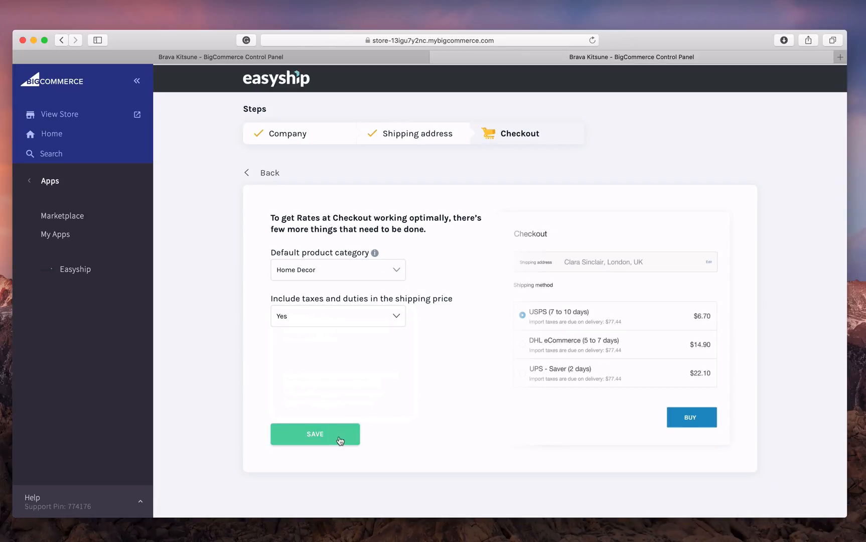
left_click(315, 433)
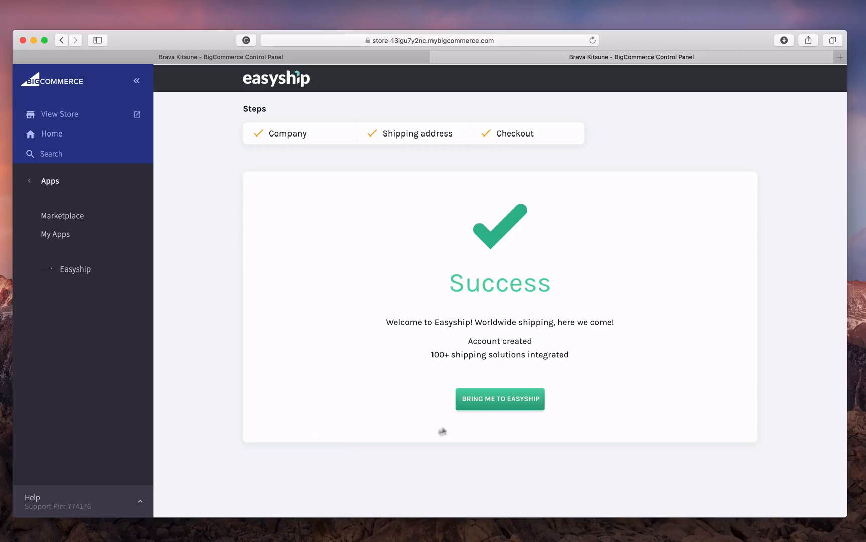
Leave the Success screen via BRING ME TO EASYSHIP to open the dashboard.
left_click(499, 399)
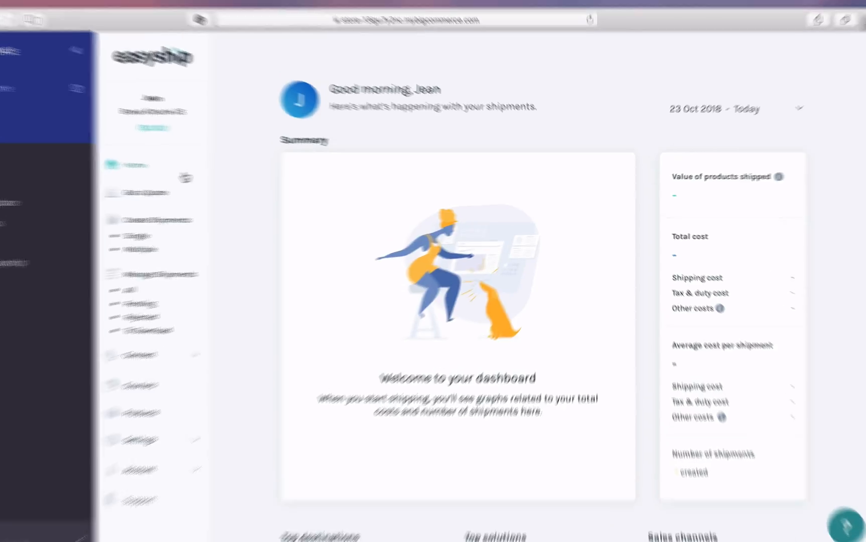
left_click(60, 190)
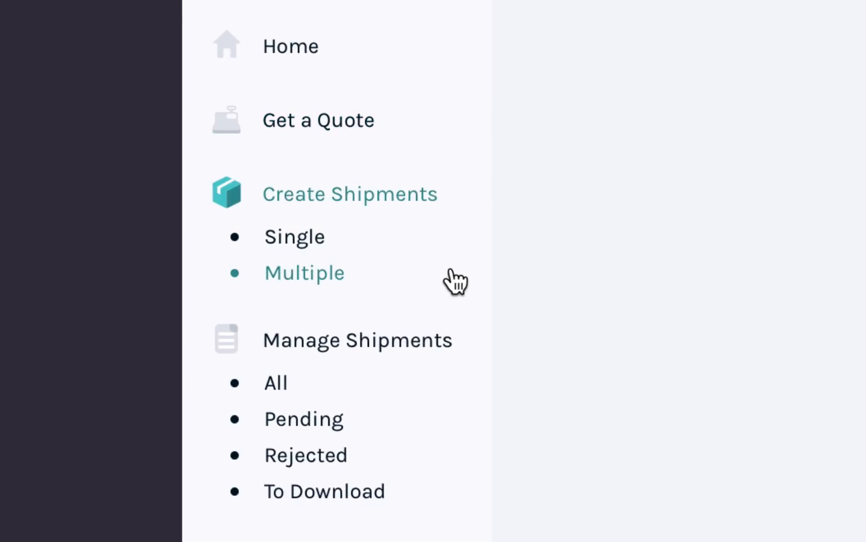
mouse_move(451, 341)
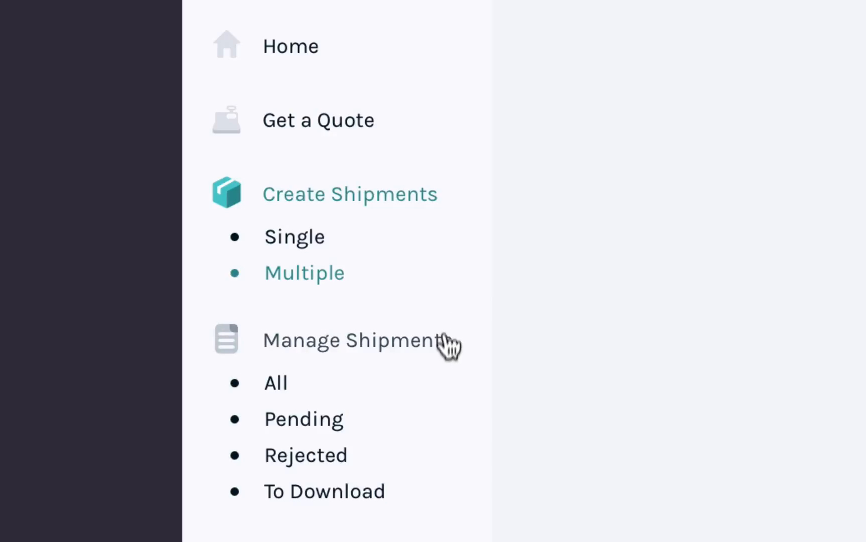